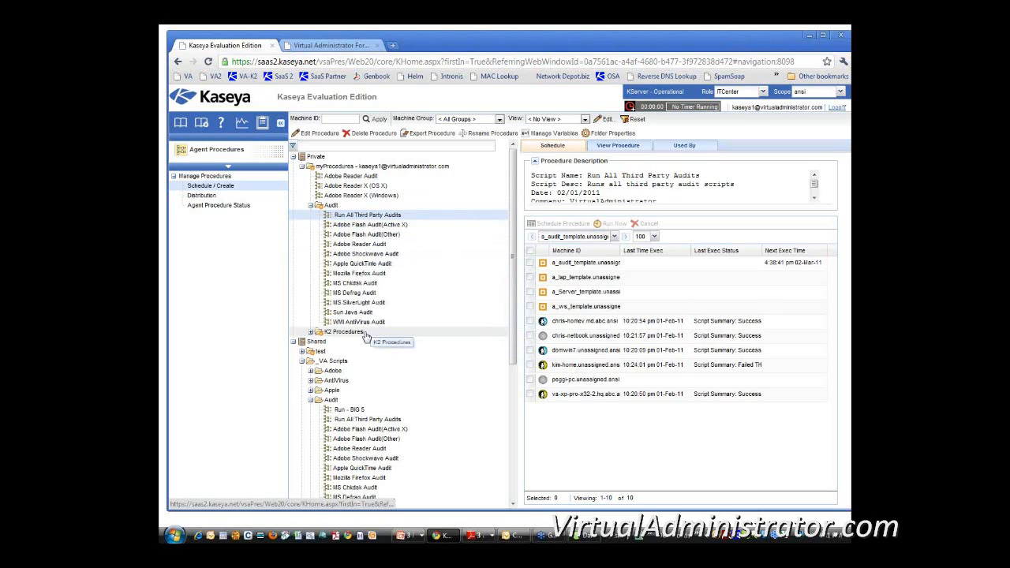
mouse_move(365, 255)
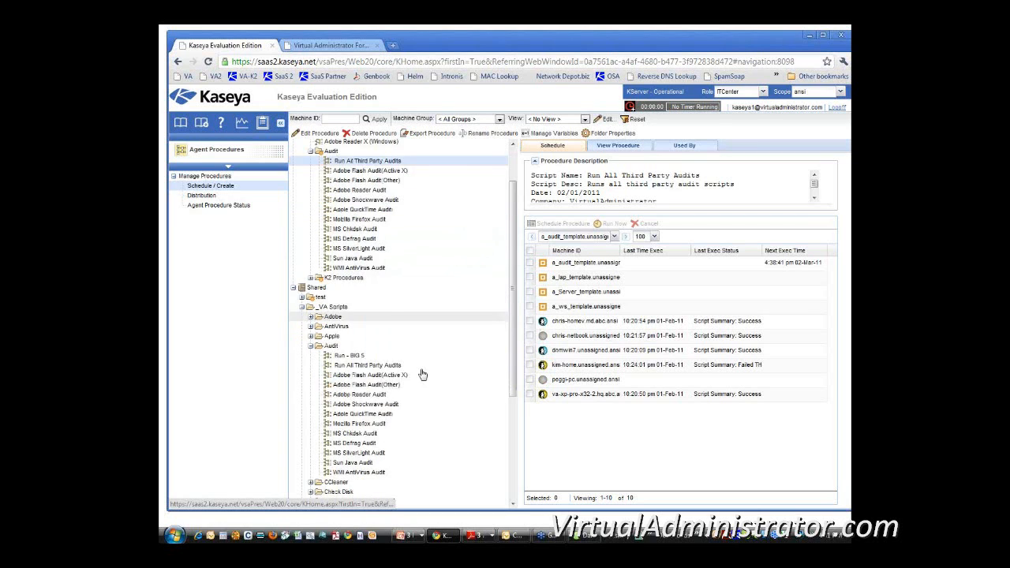
Expand Shared > _VA Scripts > Adobe > Shockwave and select Adobe Shockwave Silent Install/Update.
left_click(311, 208)
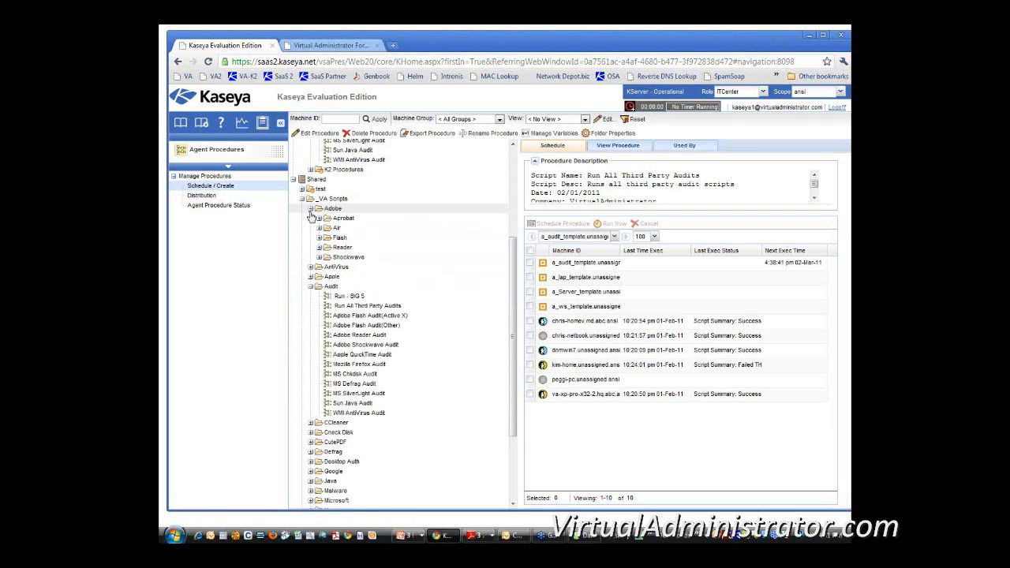
left_click(323, 257)
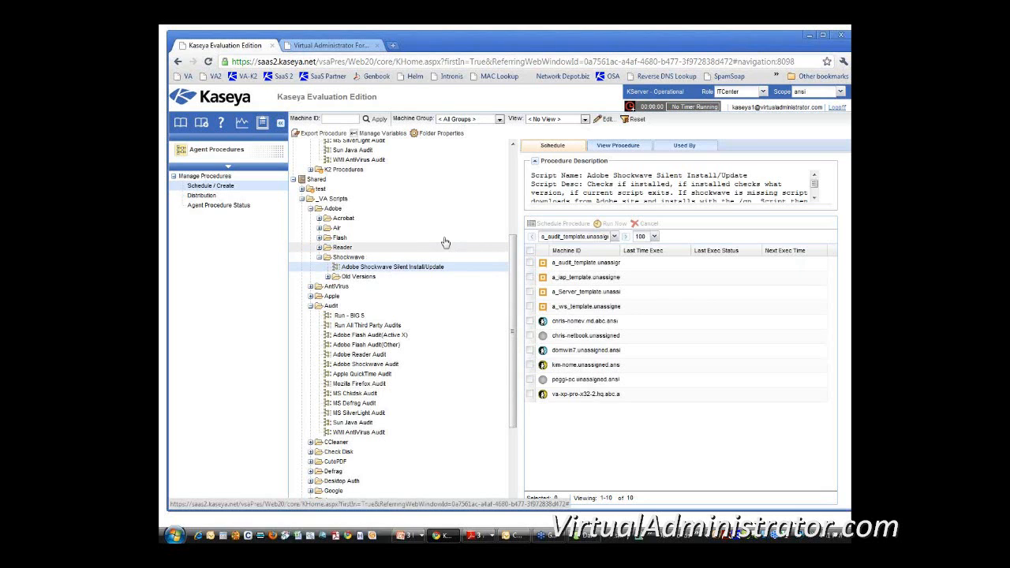
Display the Shockwave Silent Install/Update steps: version checks, downloads and installs.
left_click(619, 145)
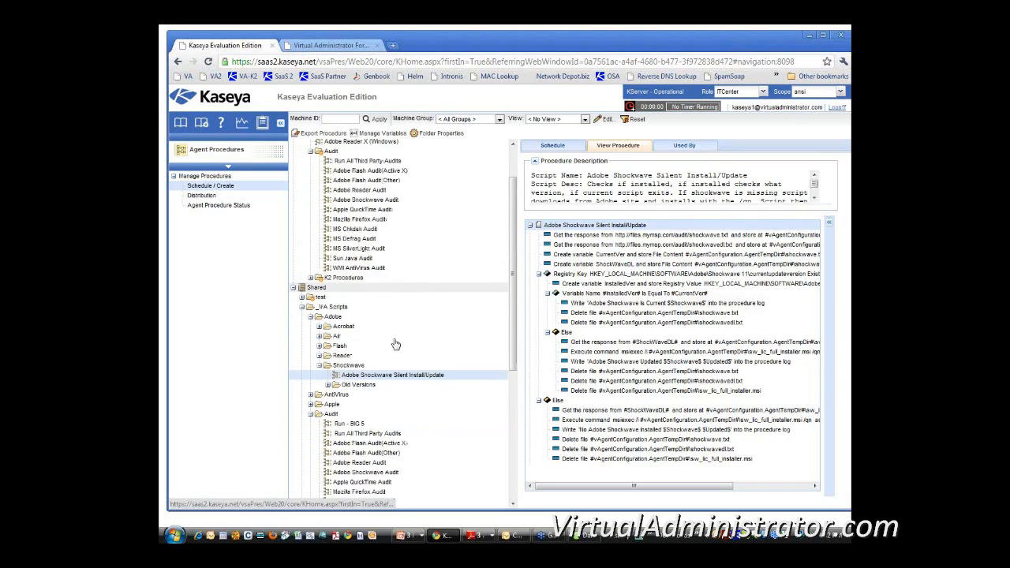
Expand Mozilla > FireFox, select Firefox 3.6.13 Silent Install, then Firefox Silent Install/Update.
scroll("down", 3)
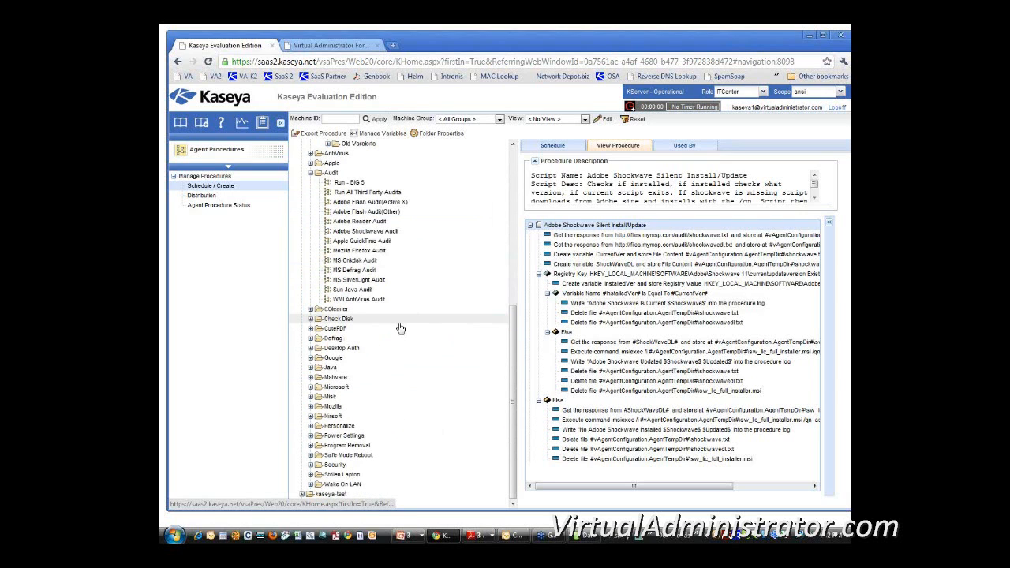
left_click(322, 407)
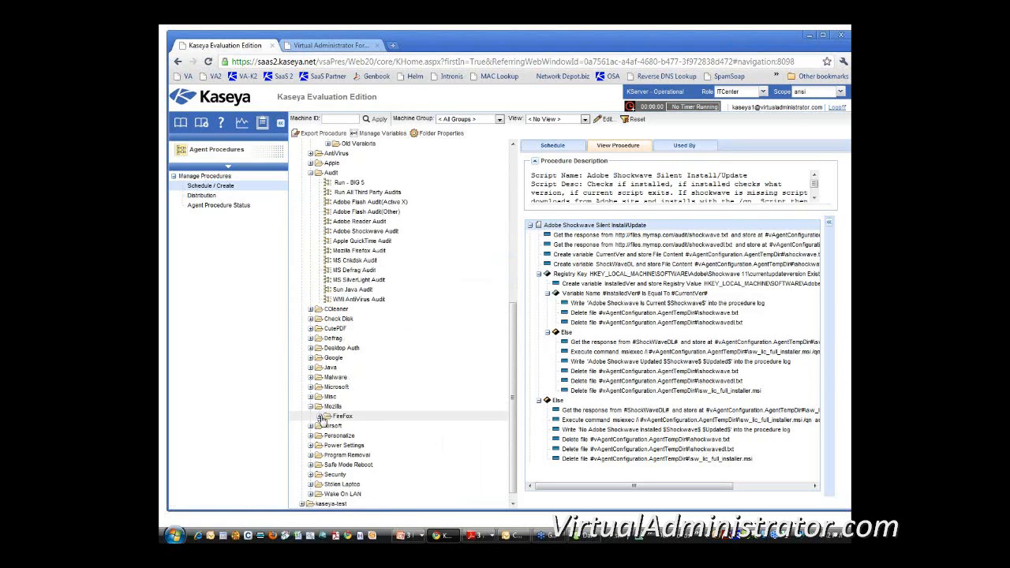
left_click(313, 416)
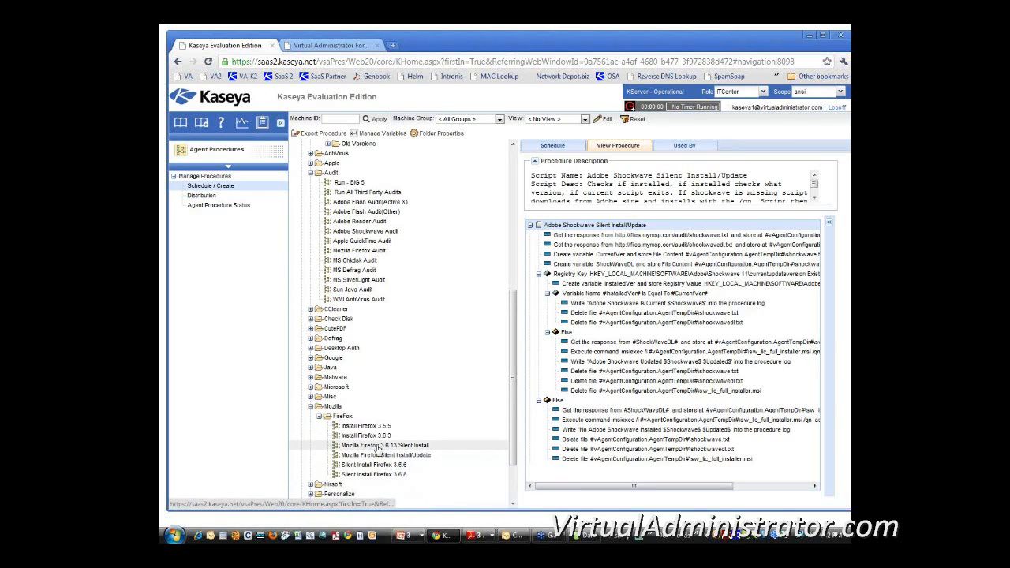
left_click(386, 455)
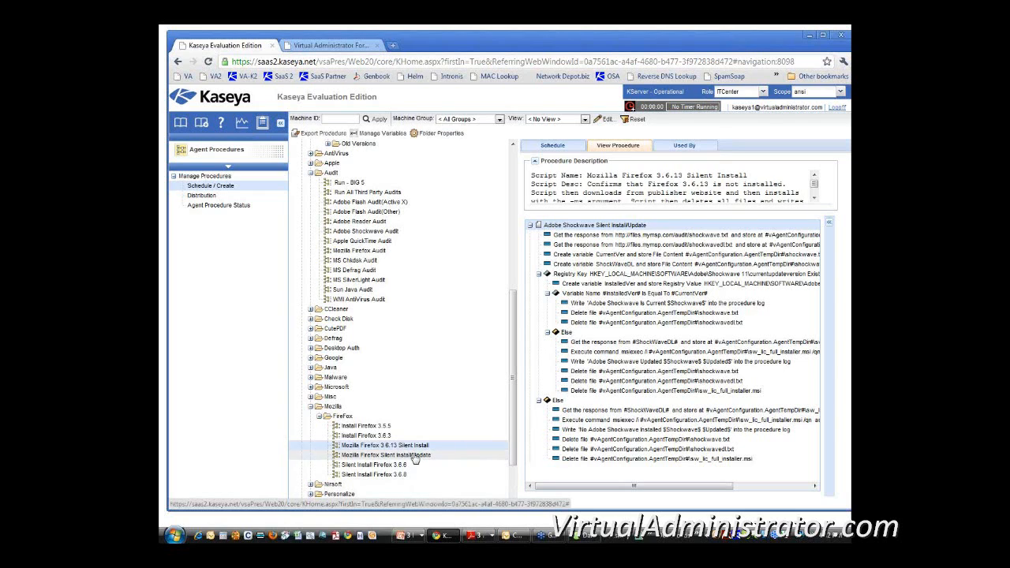
left_click(387, 454)
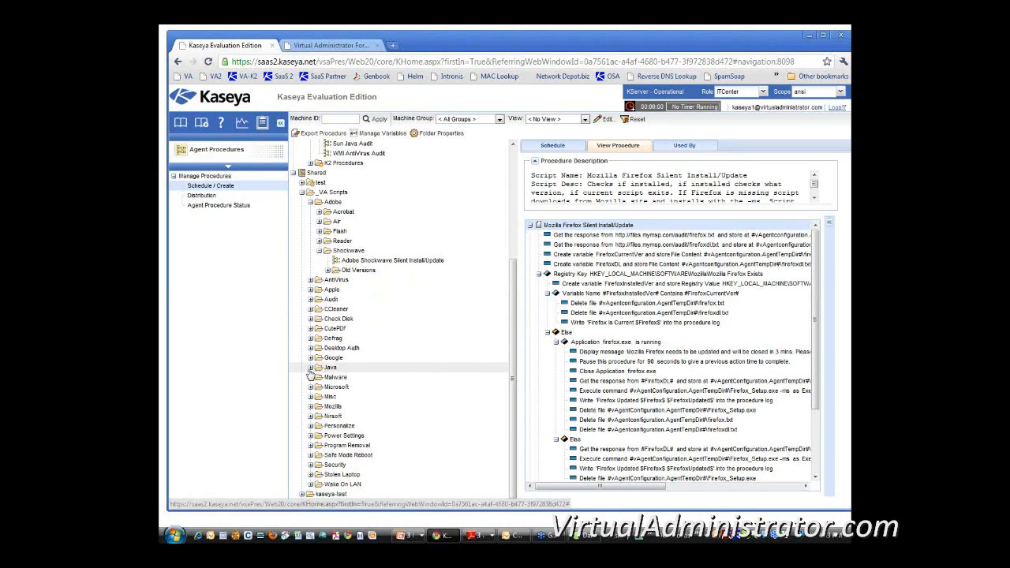
Expand the _VA Scripts Java folder to list its auto-update, install, audit and removal scripts.
left_click(310, 367)
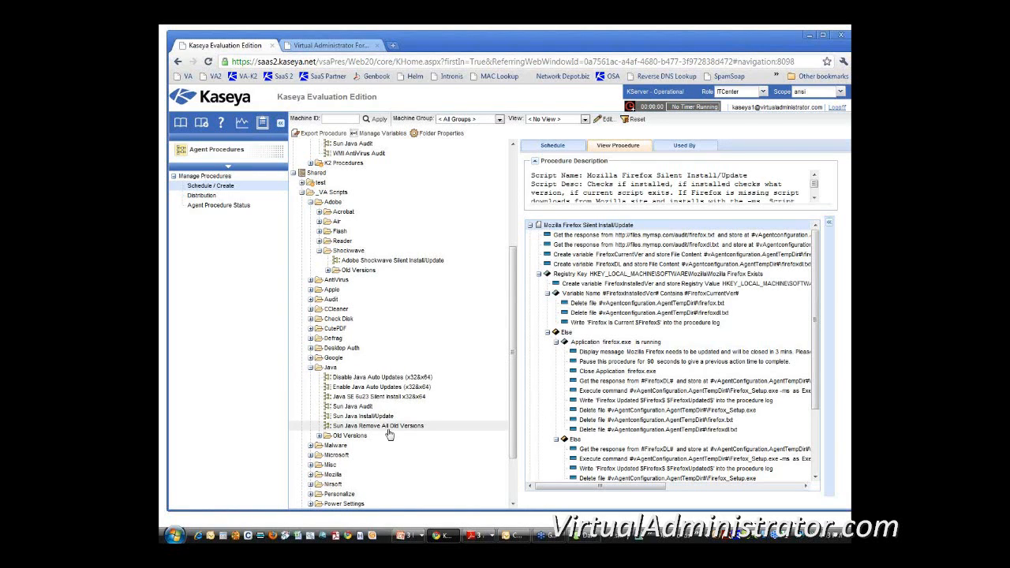
mouse_move(378, 426)
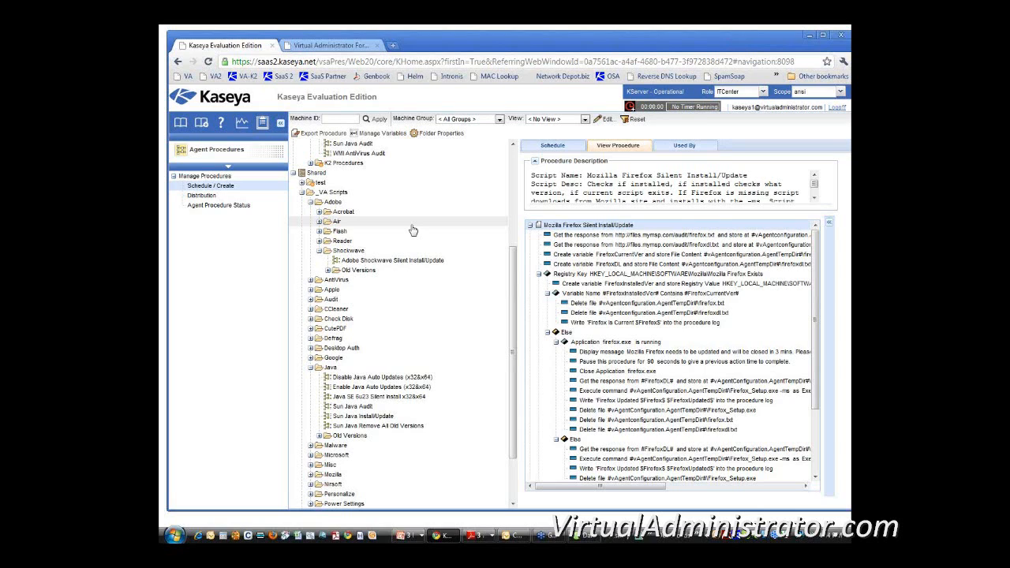
mouse_move(671, 261)
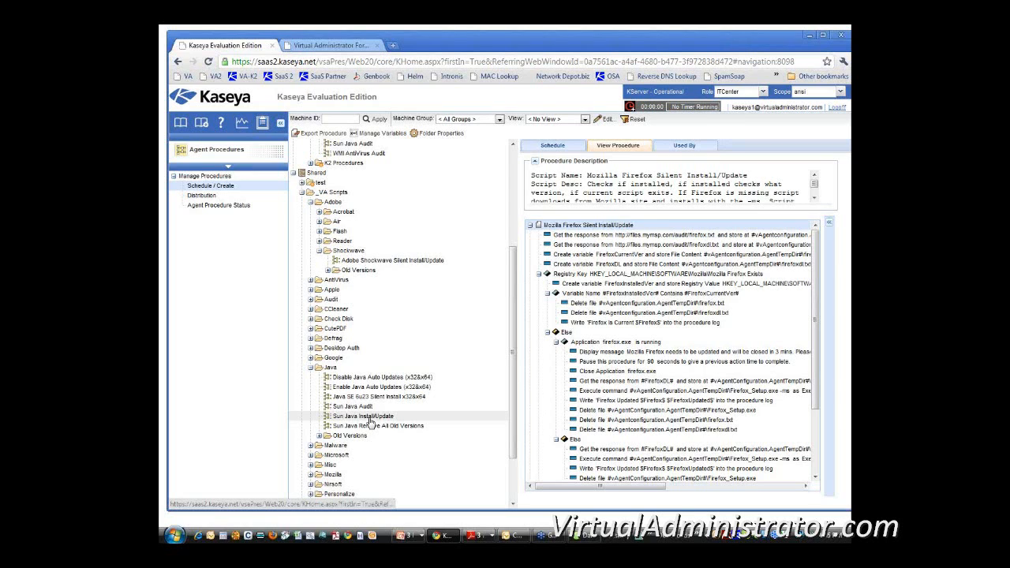
mouse_move(375, 425)
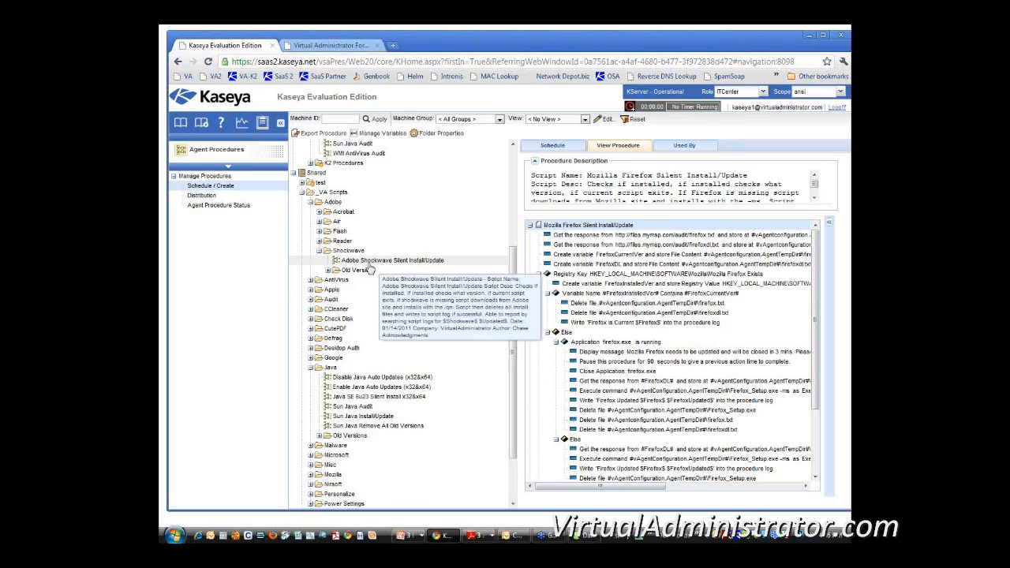
mouse_move(442, 324)
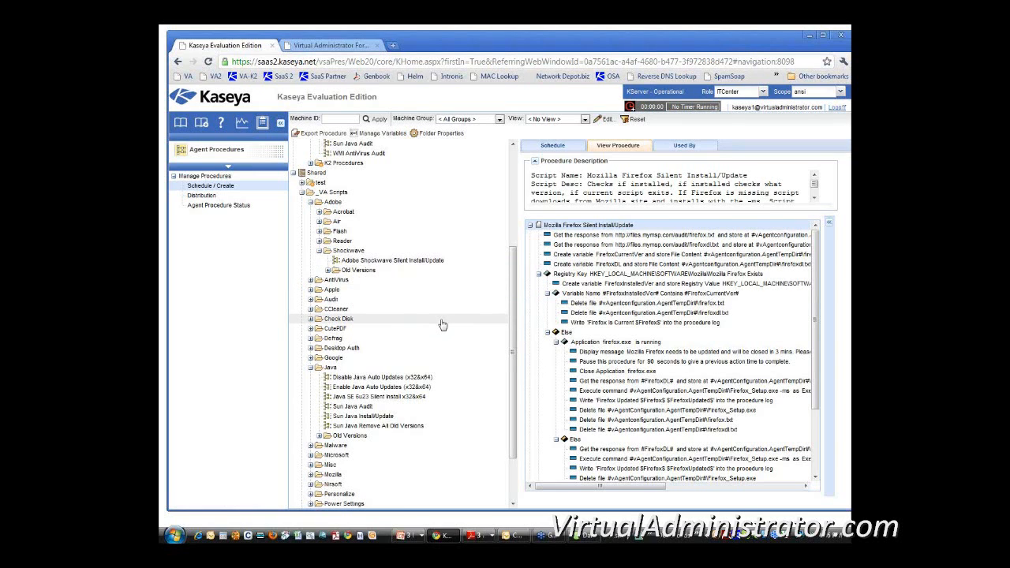